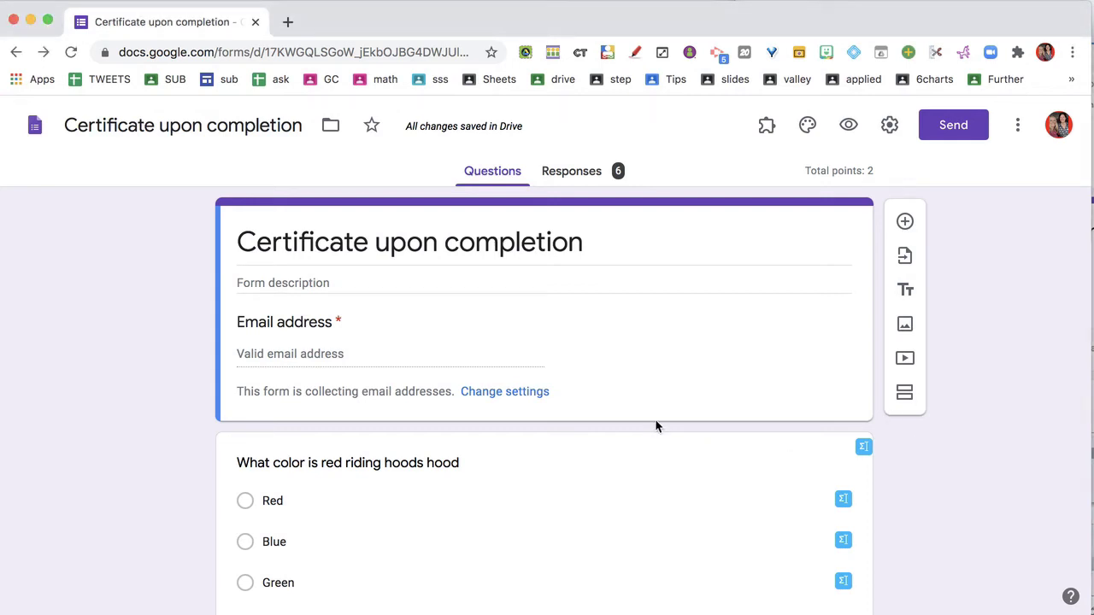
# - Show the form's installed add-ons list, including Certify'em and FormRecycler, via the puzzle icon and More menu
pyautogui.scroll(-3)
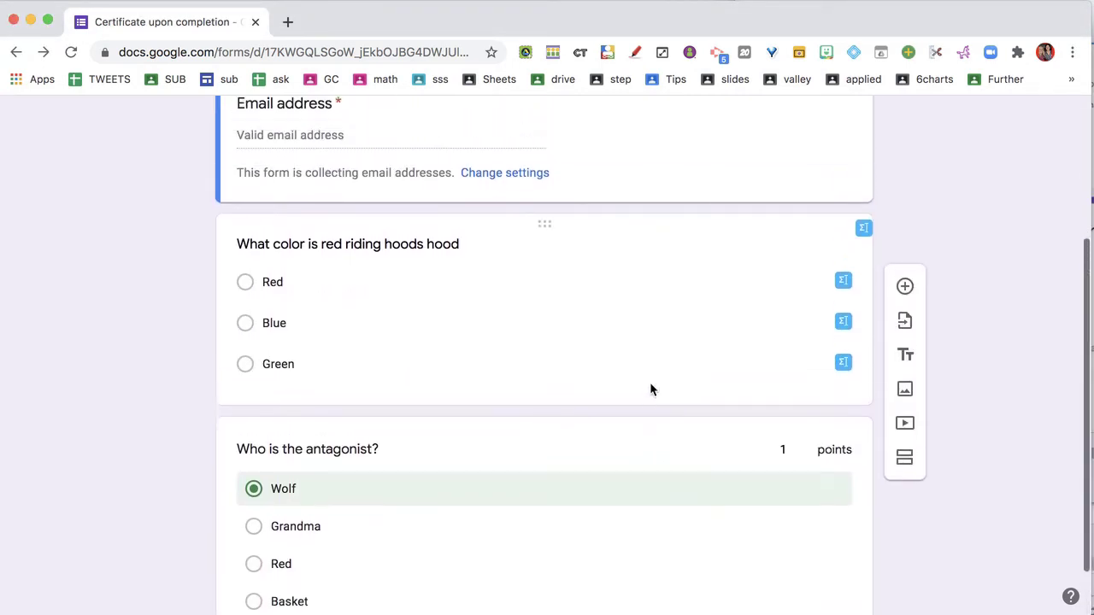
pyautogui.scroll(3)
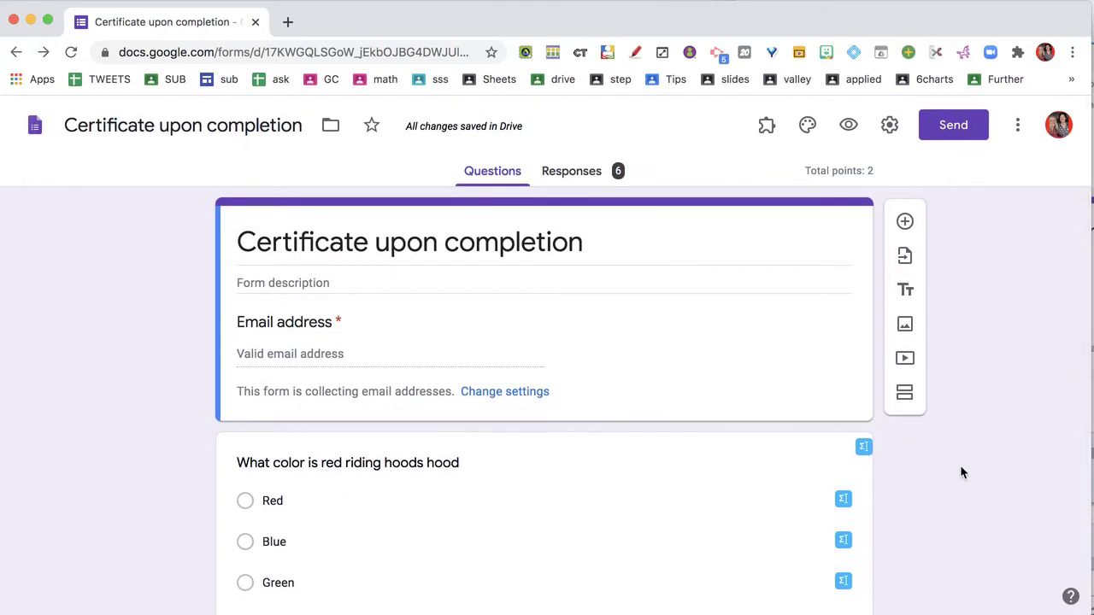
pyautogui.click(766, 125)
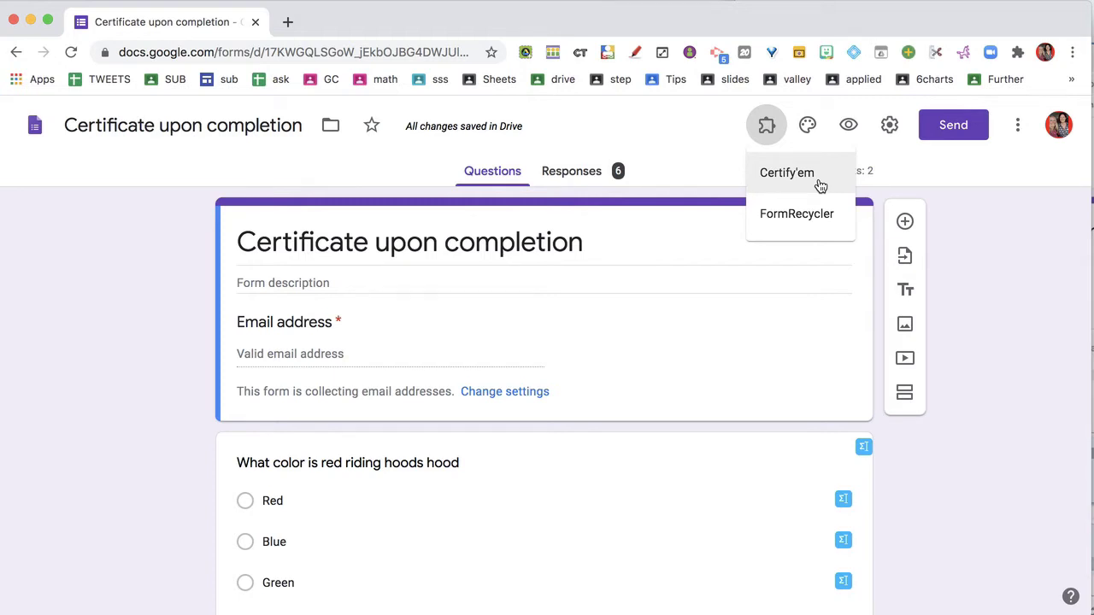
pyautogui.click(1018, 125)
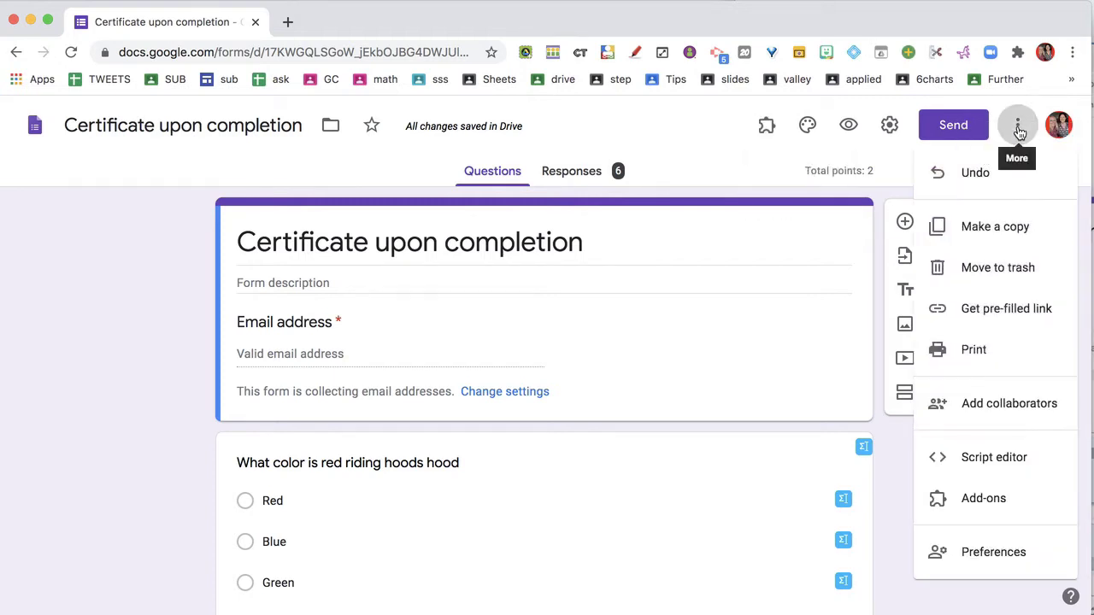
pyautogui.moveTo(983, 499)
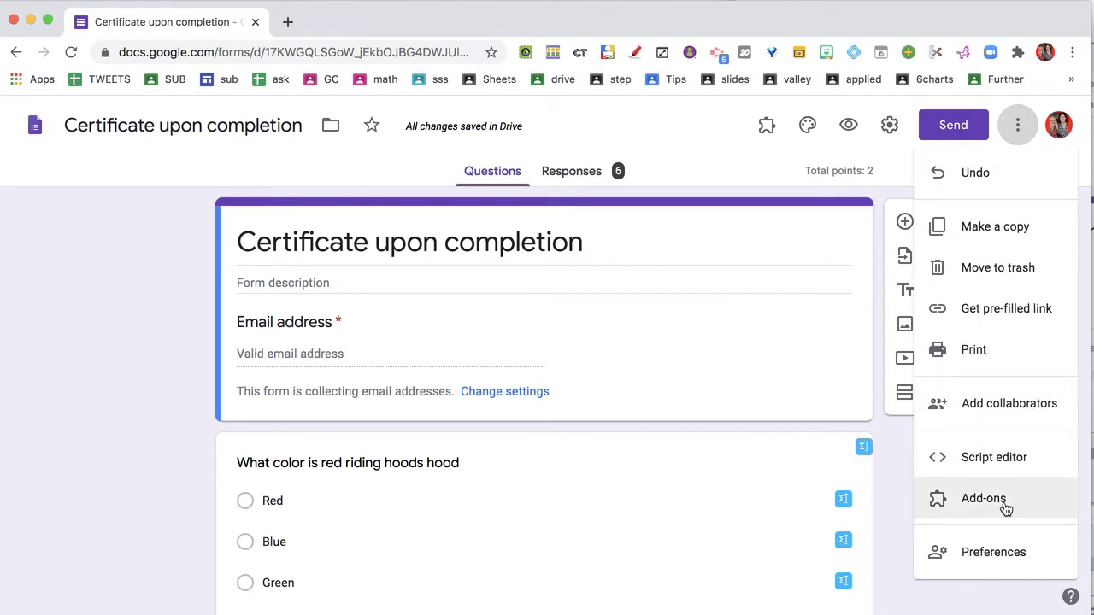
pyautogui.moveTo(746, 157)
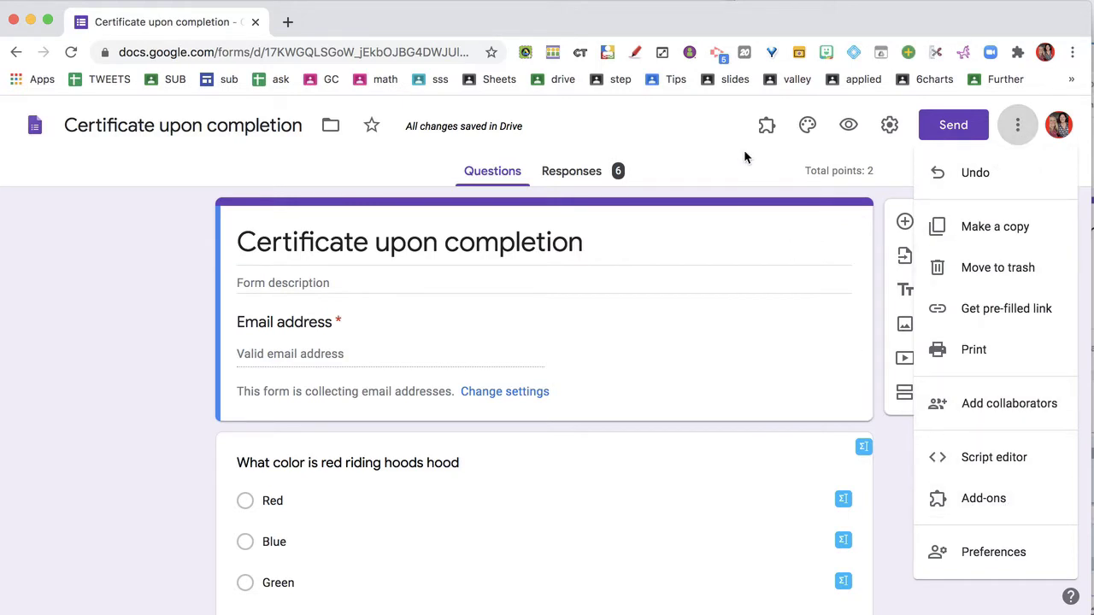
pyautogui.click(766, 125)
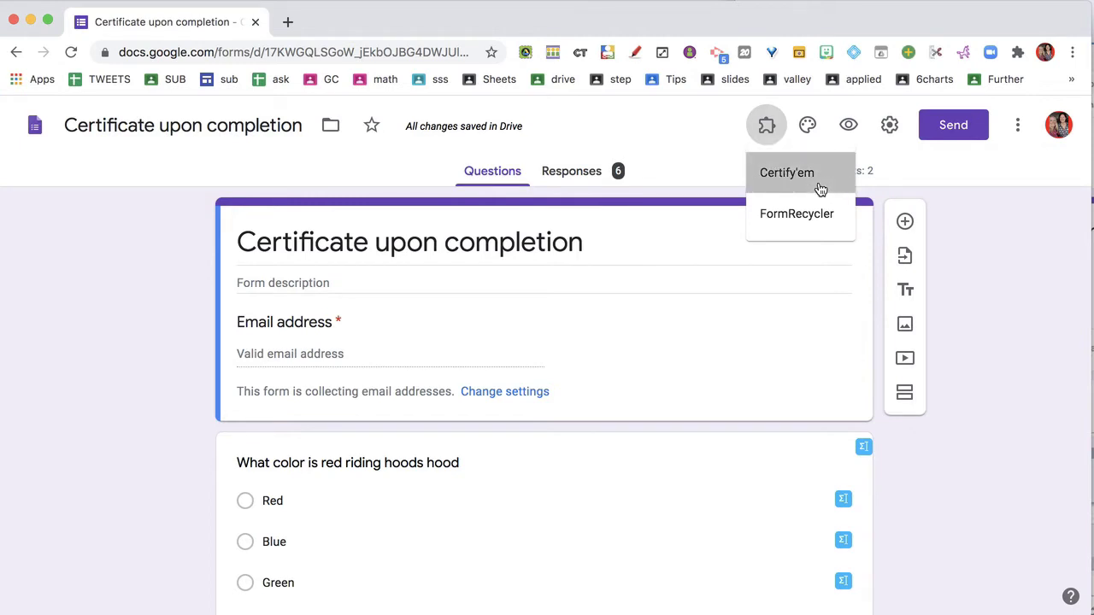
# - Show Certify'em's controls and toggle certification off then on, keeping Purple Banner template and 50% passing
pyautogui.click(787, 171)
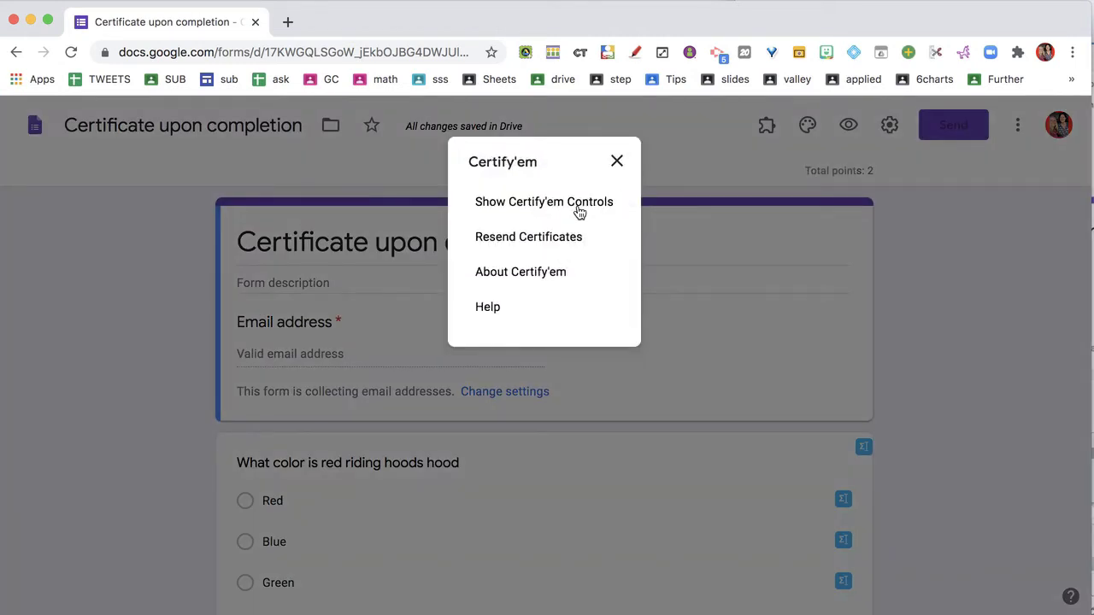
pyautogui.click(544, 202)
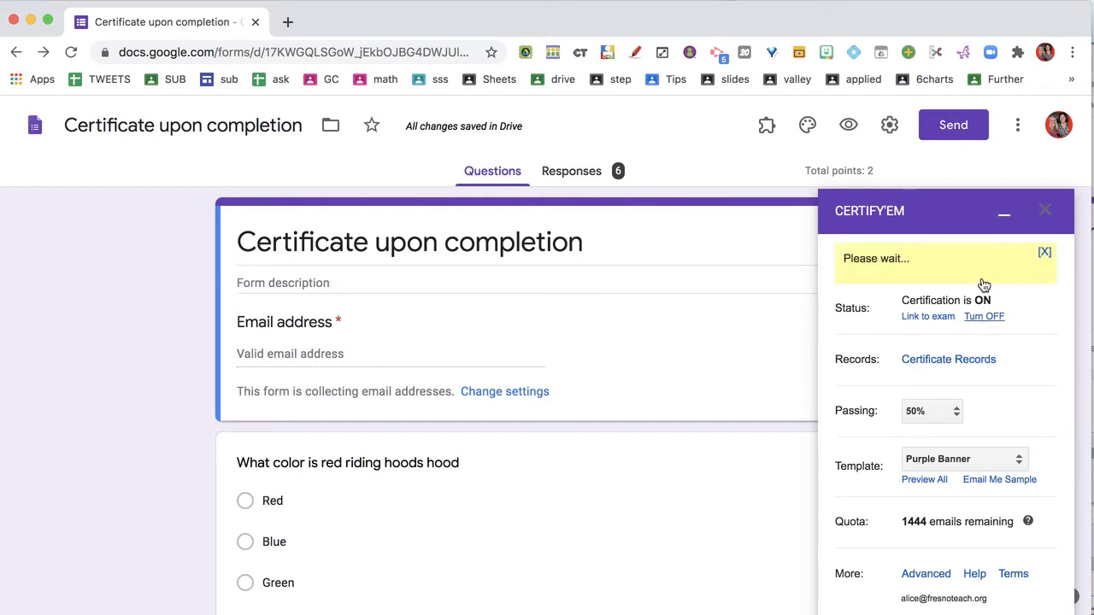
pyautogui.moveTo(1005, 321)
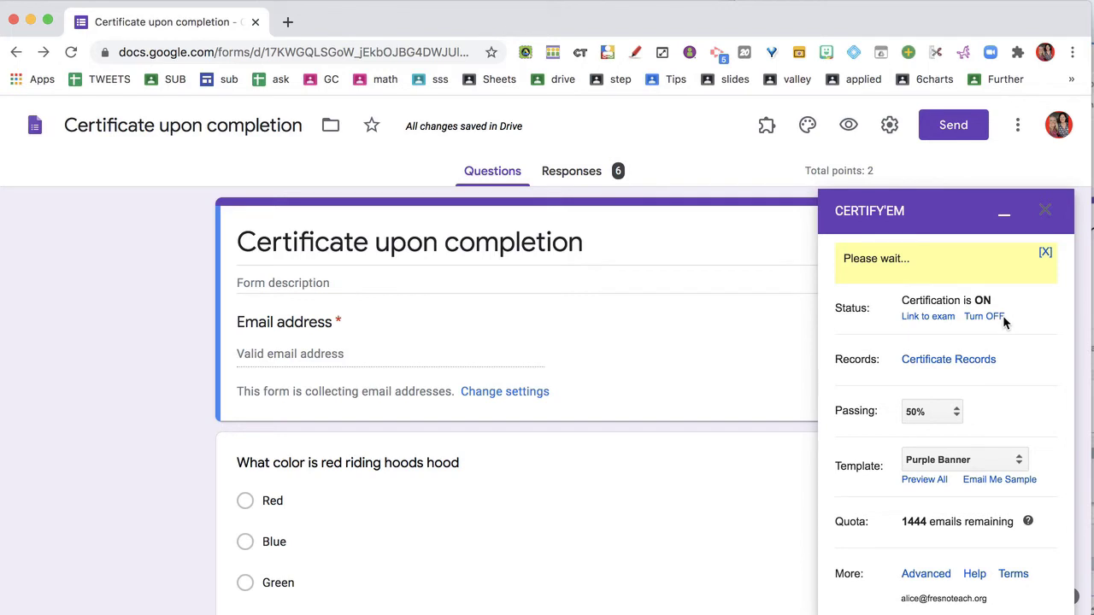
pyautogui.click(984, 316)
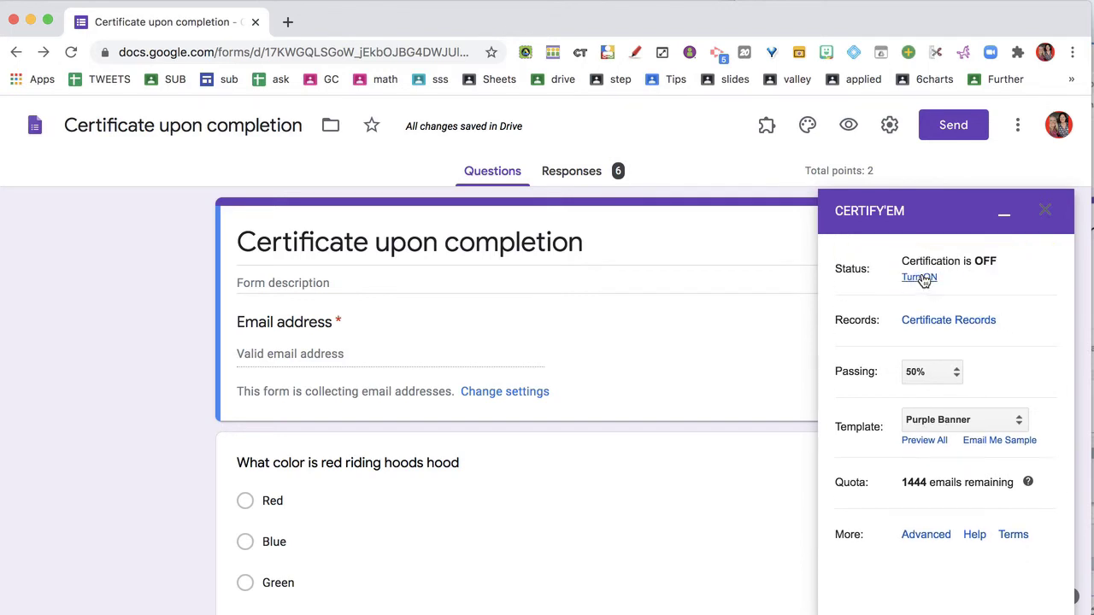
pyautogui.click(920, 277)
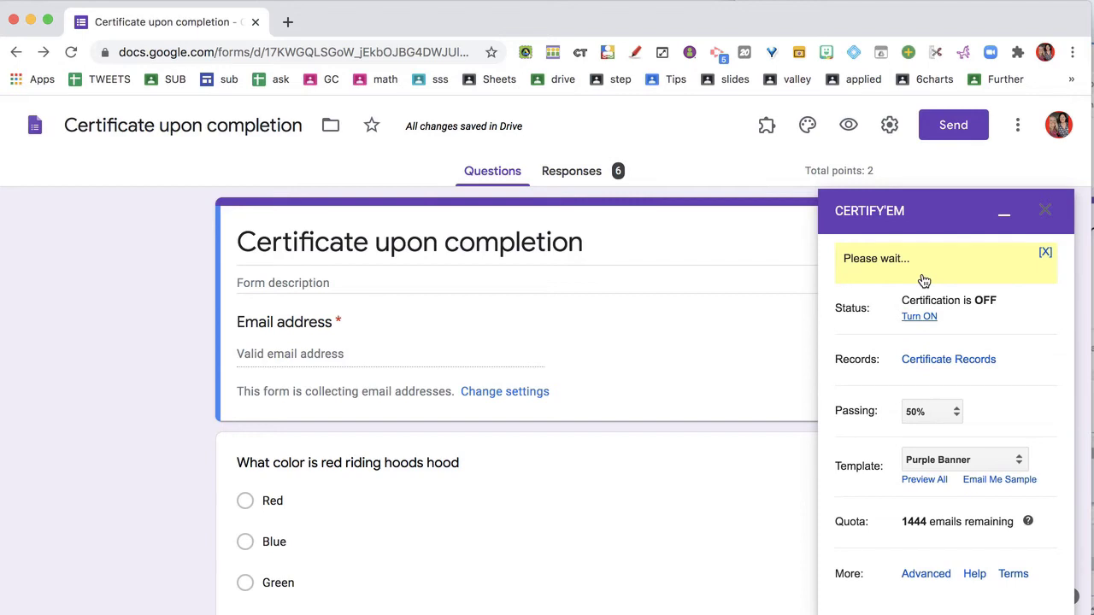
pyautogui.click(920, 316)
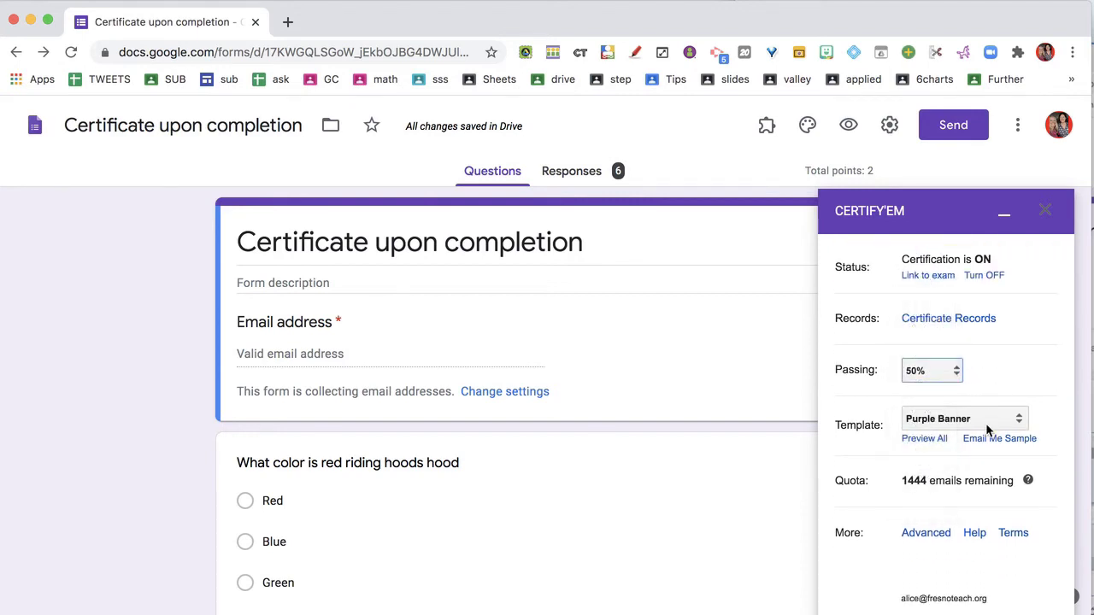
pyautogui.click(964, 419)
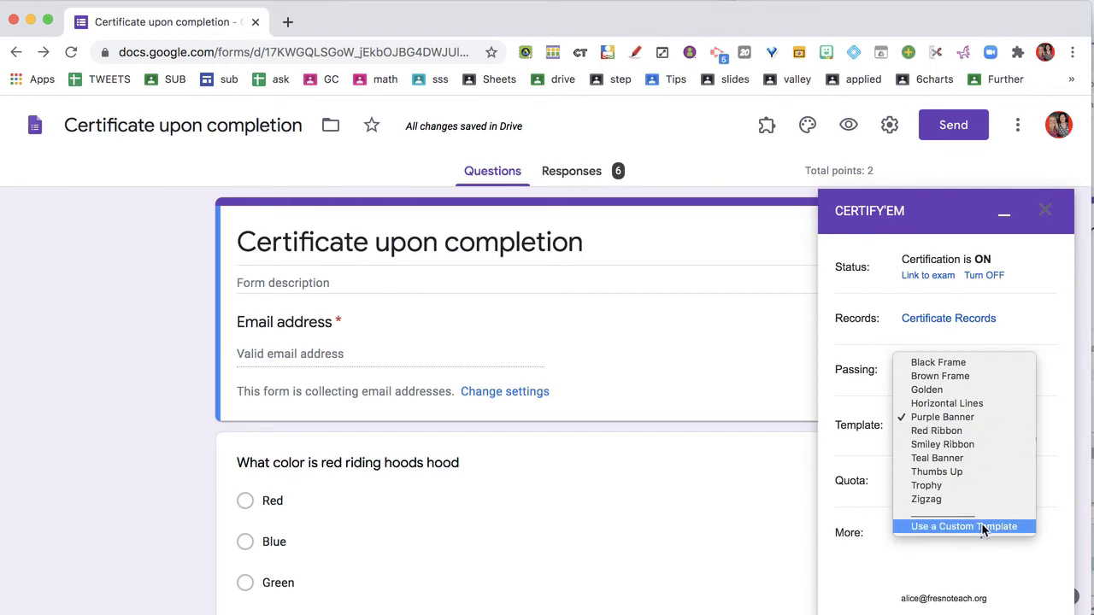
pyautogui.click(944, 417)
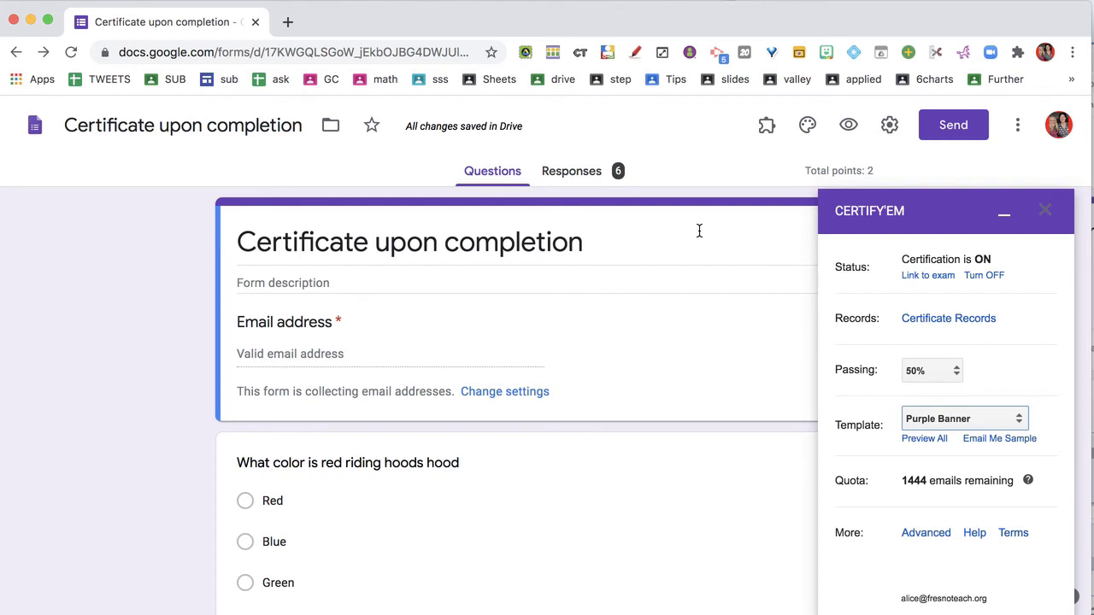
pyautogui.moveTo(848, 127)
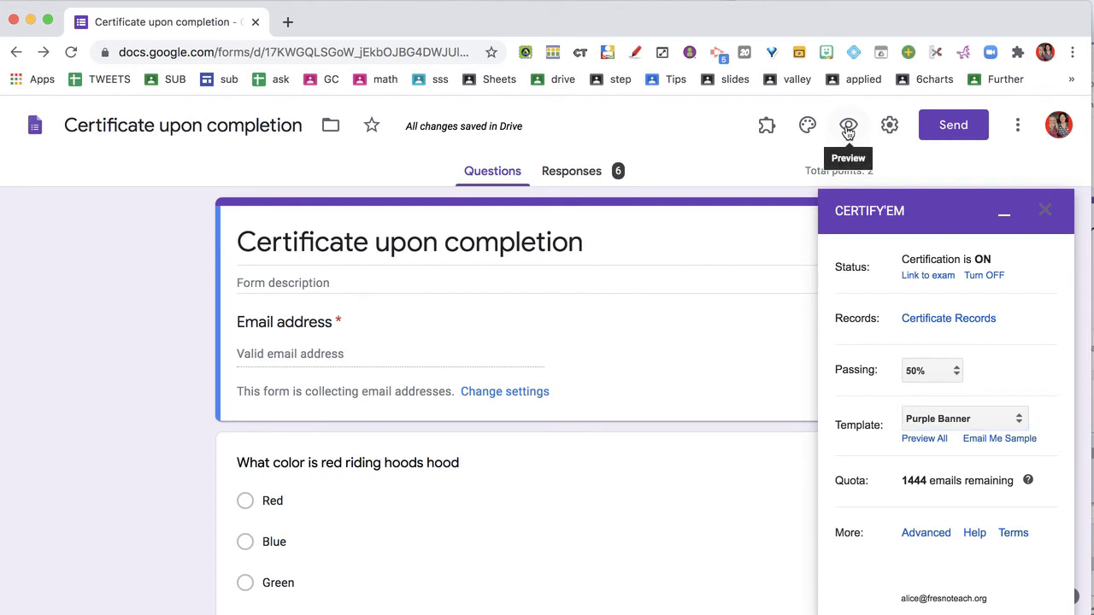
# - Submit a test response from the quiz preview and view Red's 100% Purple Banner PDF certificate in Gmail
pyautogui.click(848, 125)
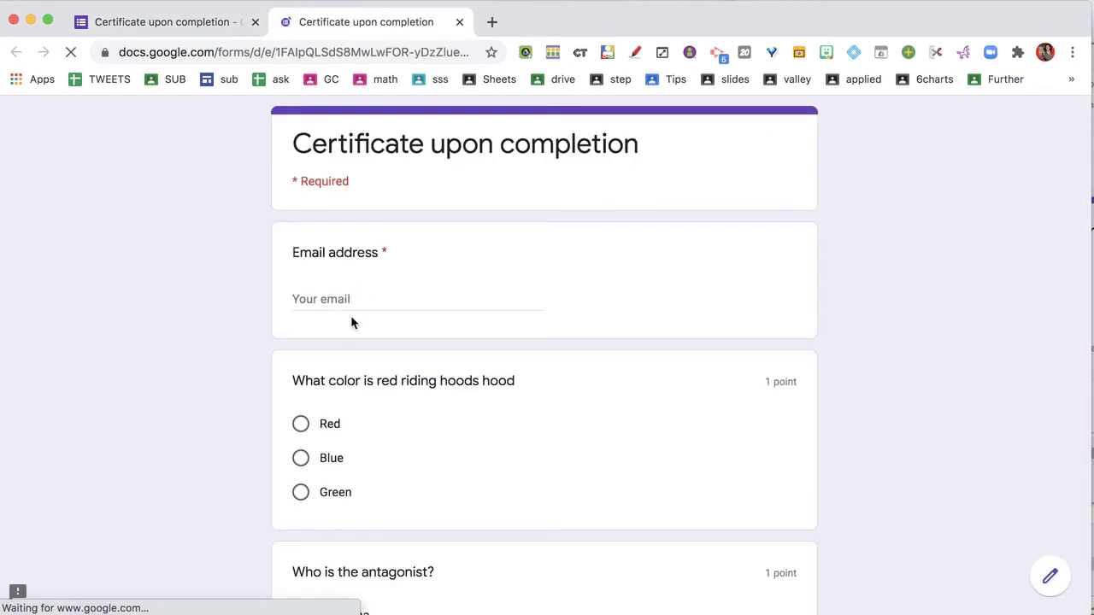
pyautogui.scroll(-3)
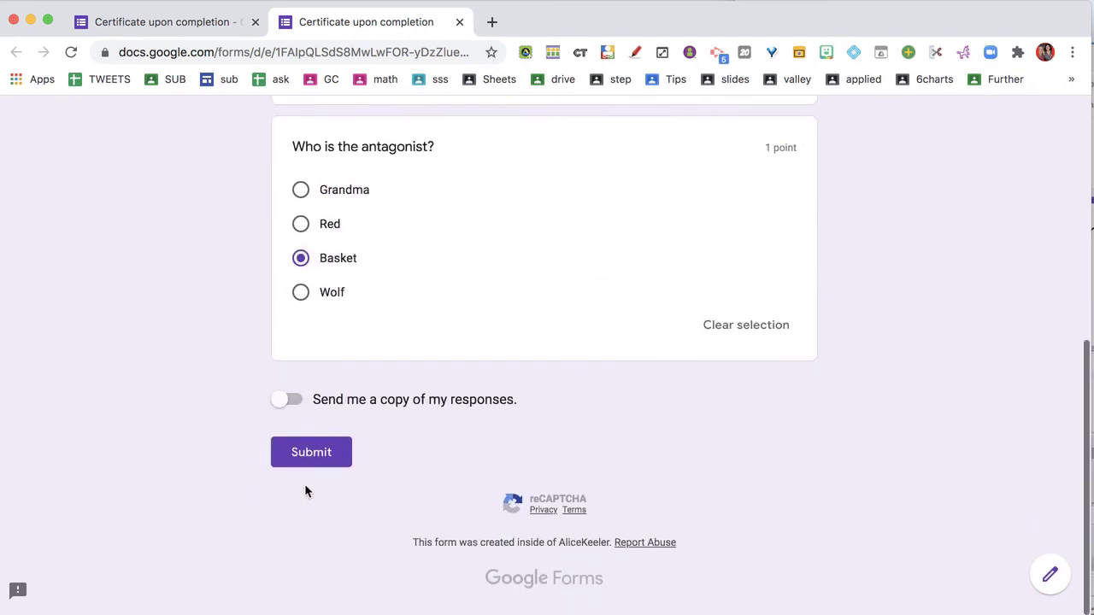
pyautogui.click(311, 452)
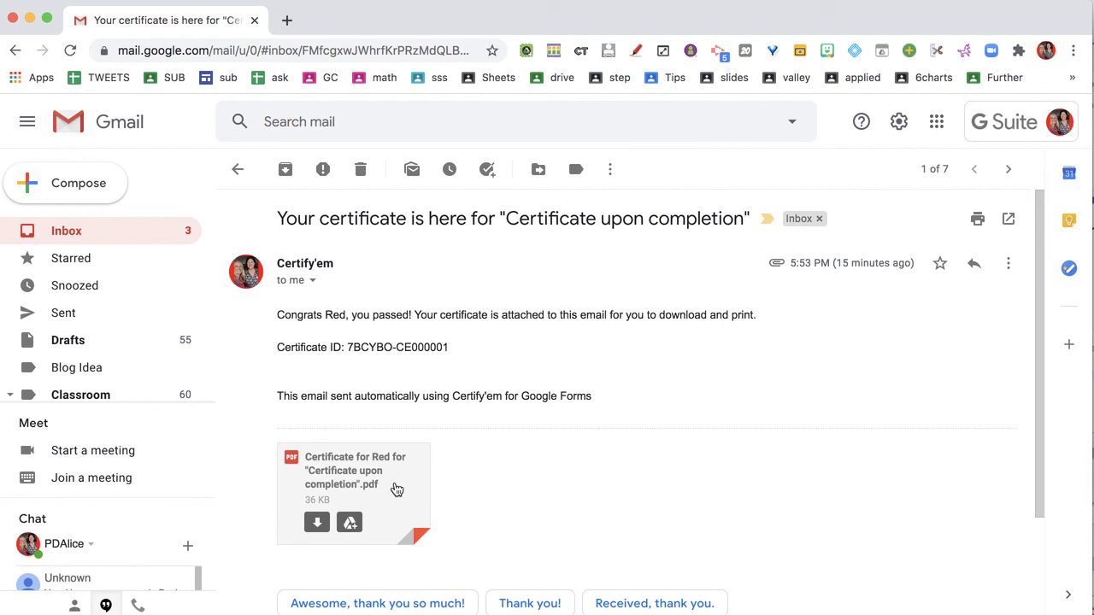
pyautogui.click(352, 479)
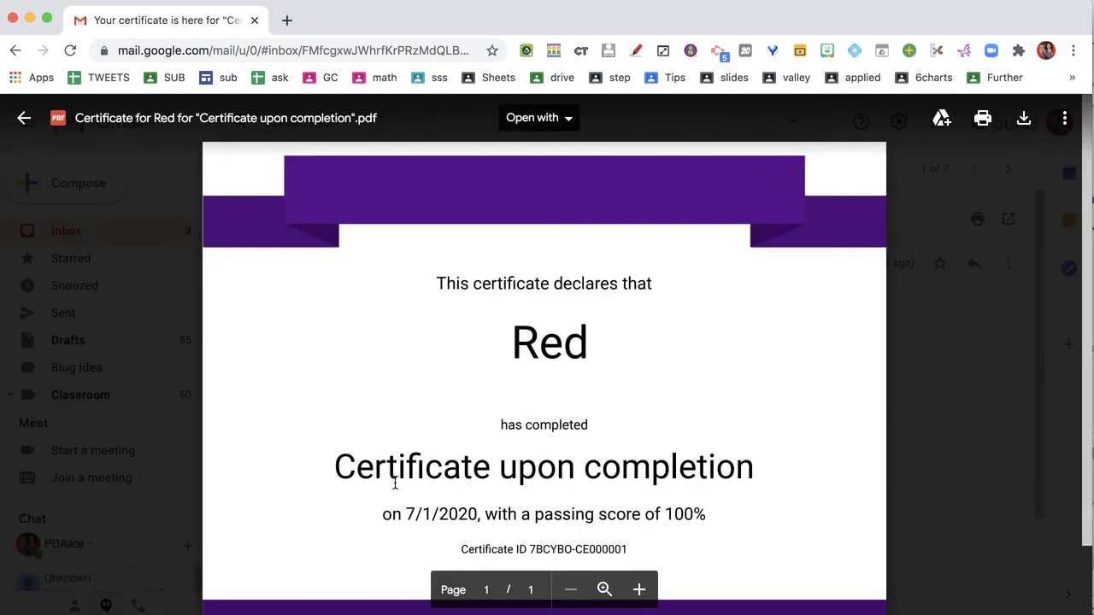